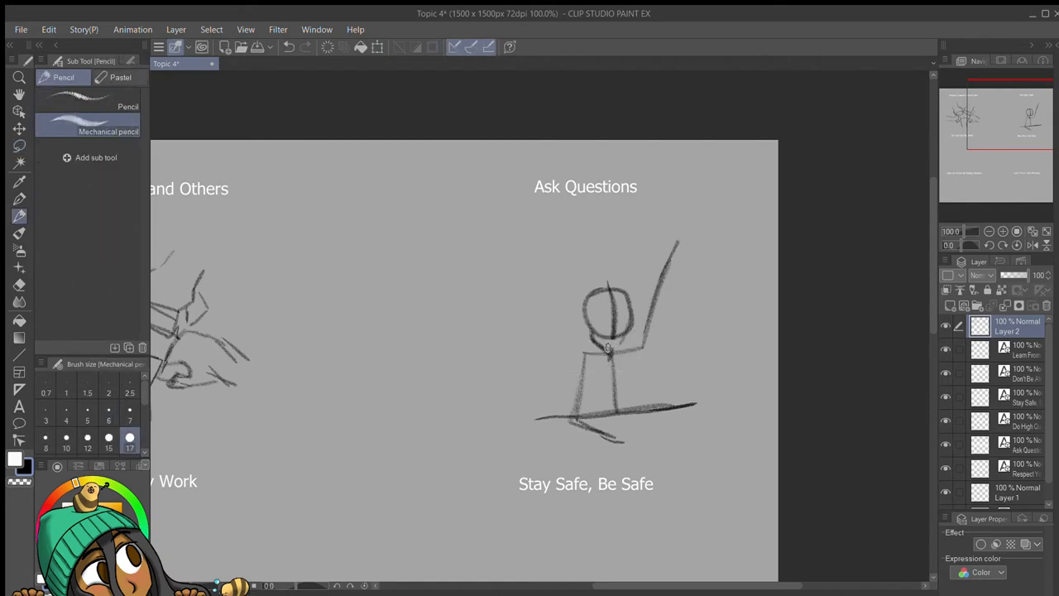
Step: Sketch a goggle-wearing stick figure above the Learn From Your Mistakes label
left_click_drag(609, 343, 682, 240)
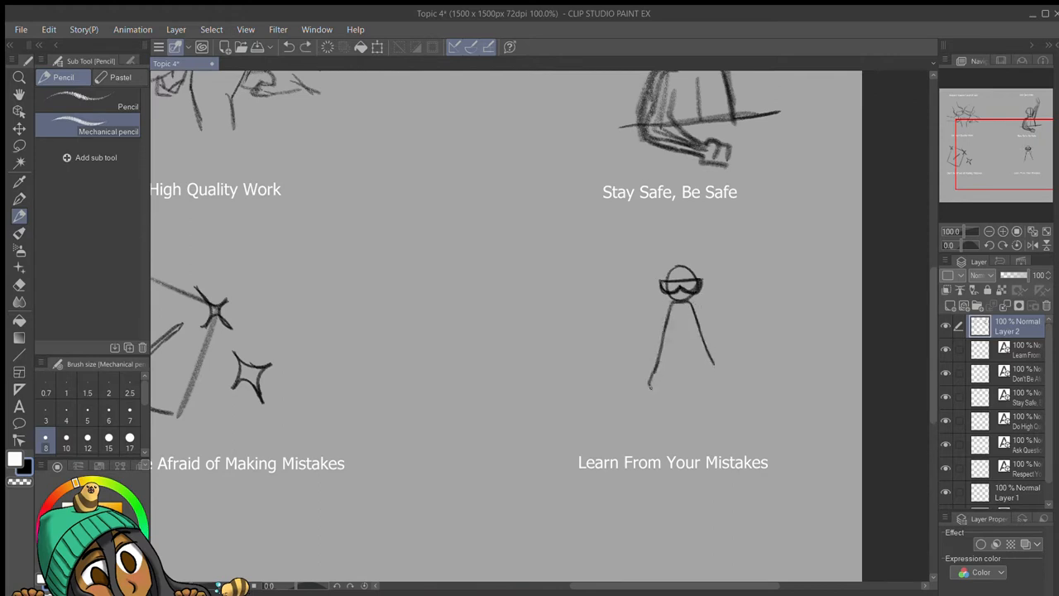
Step: Add a long coat to the goggled figure and sketch a raised-arm stick figure under Making Mistakes
left_click_drag(679, 314, 687, 414)
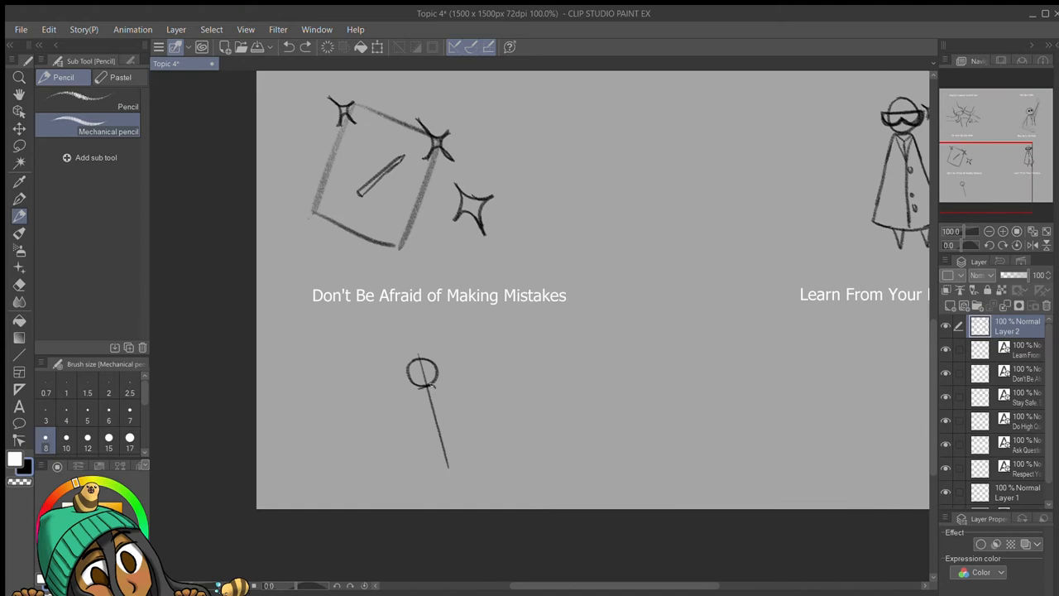
left_click_drag(422, 389, 464, 488)
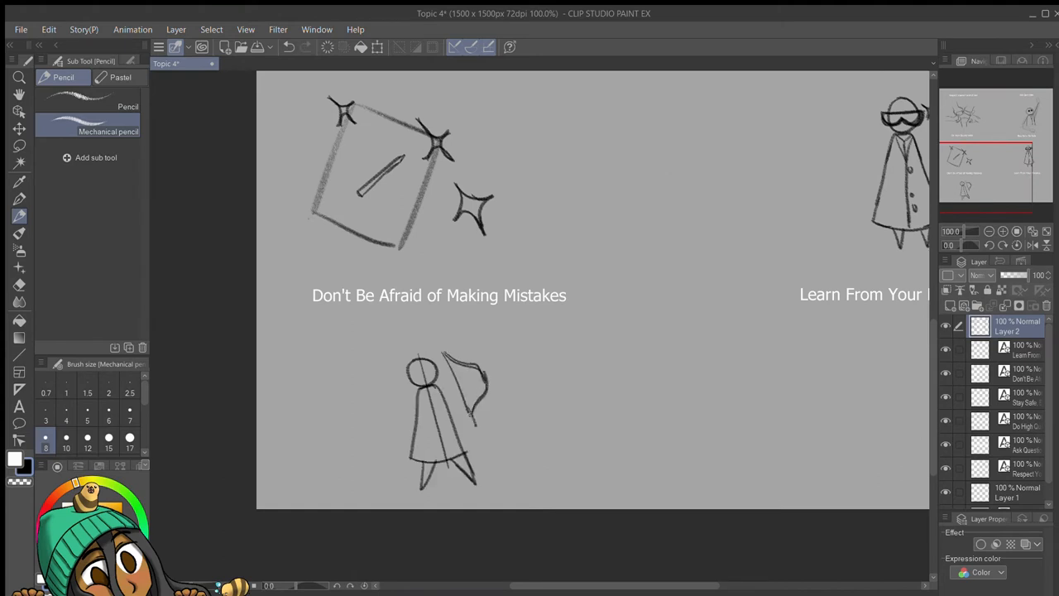